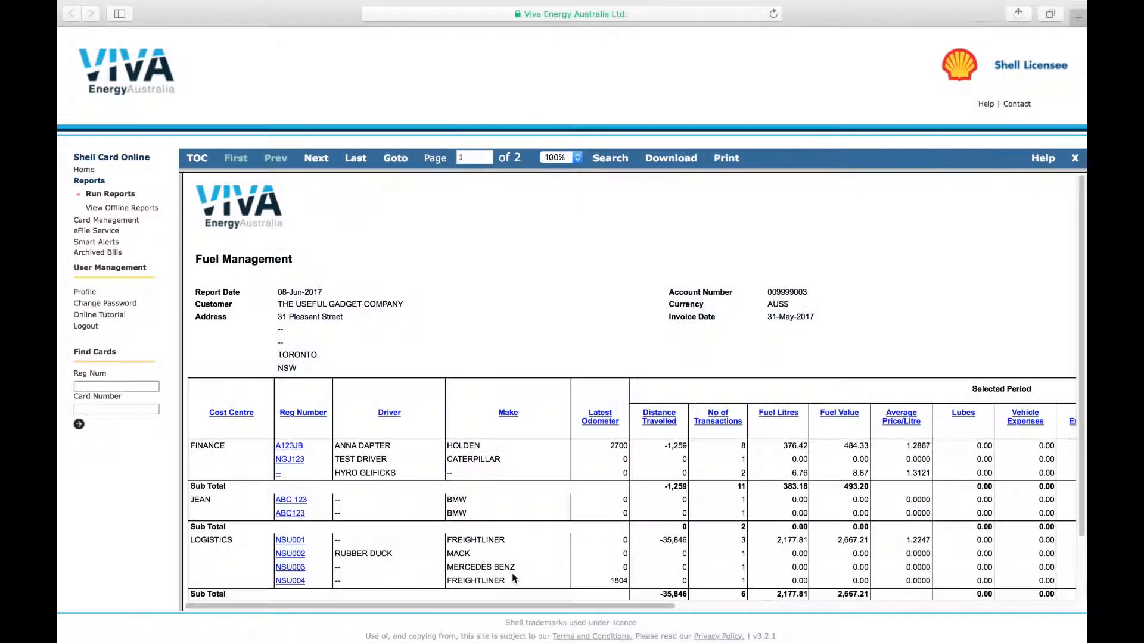
Follow the alert email's link into Shell Card Online and go to the Smart Alerts section.
left_click(599, 417)
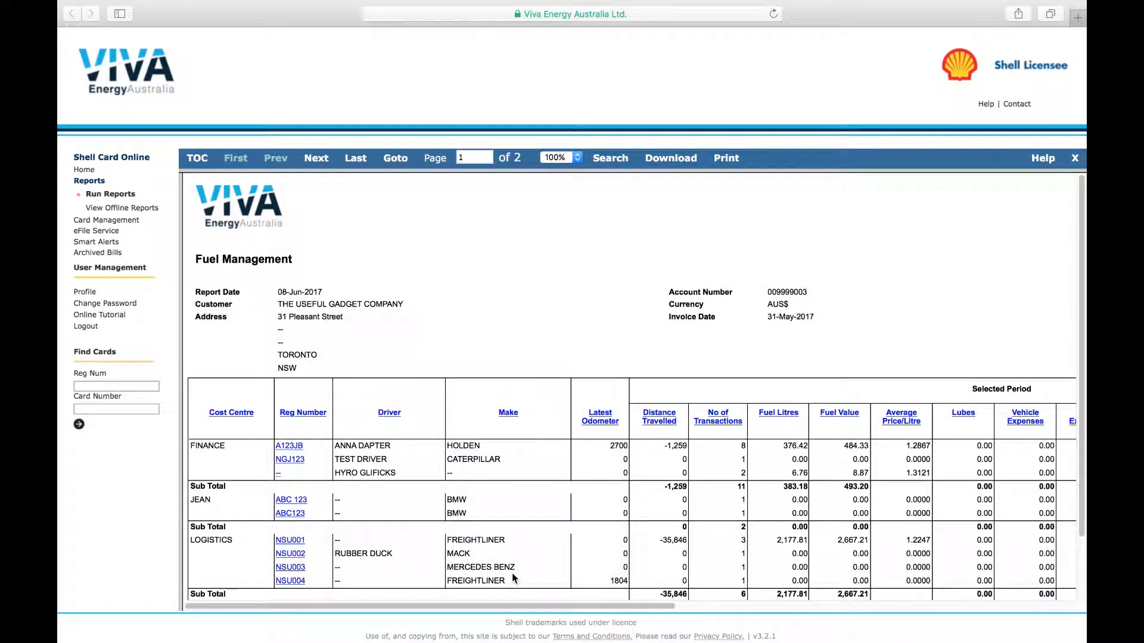
scroll("right", 3)
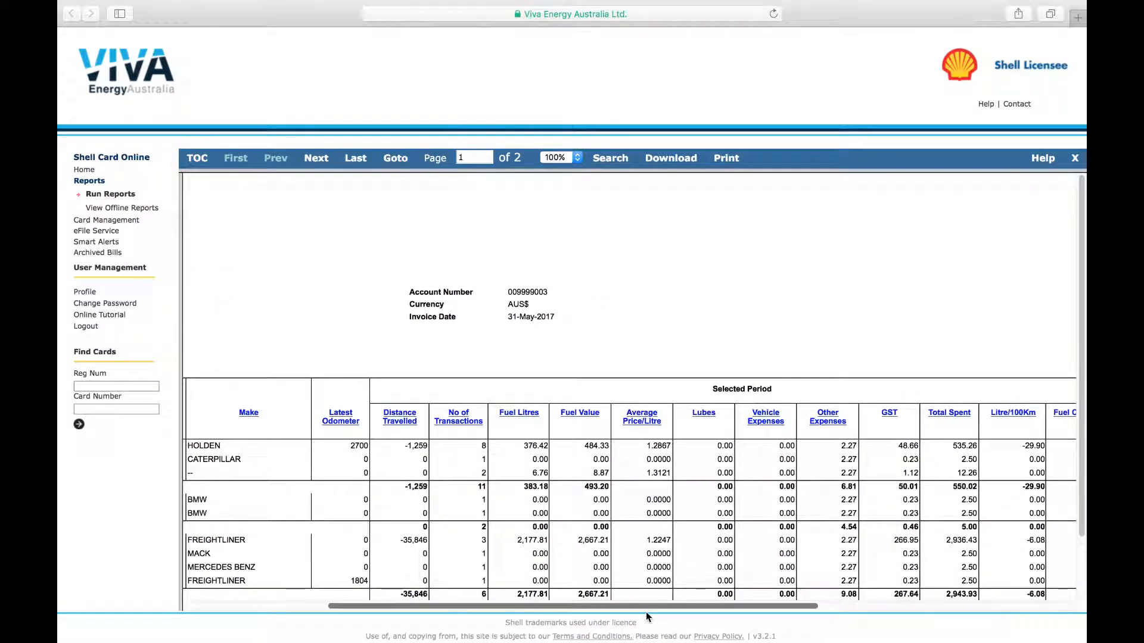
left_click(95, 242)
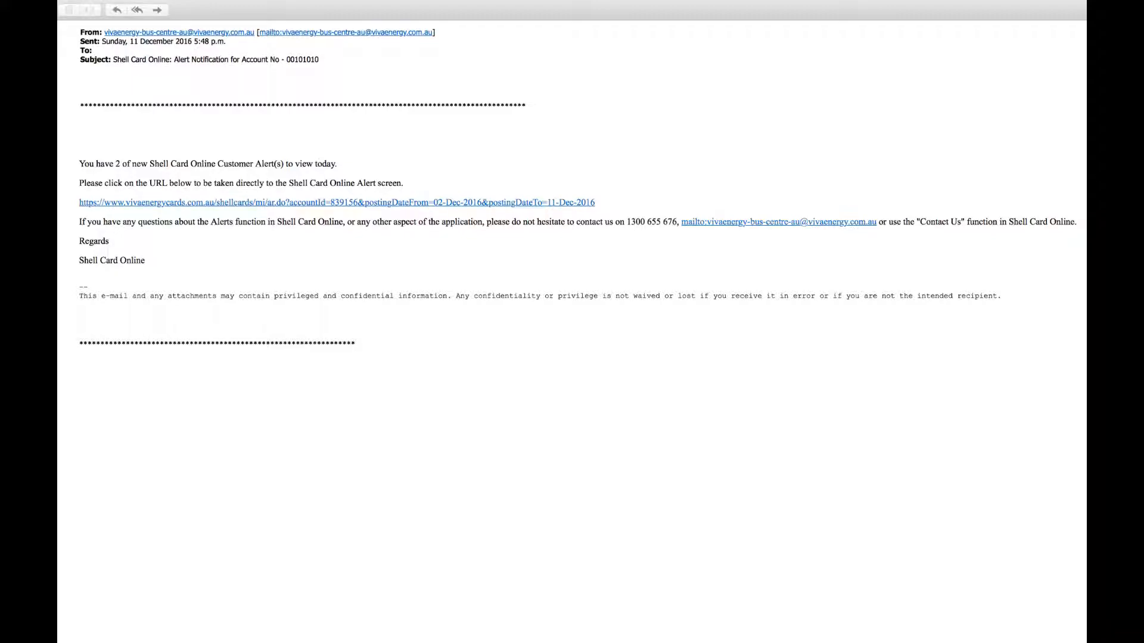
left_click(334, 203)
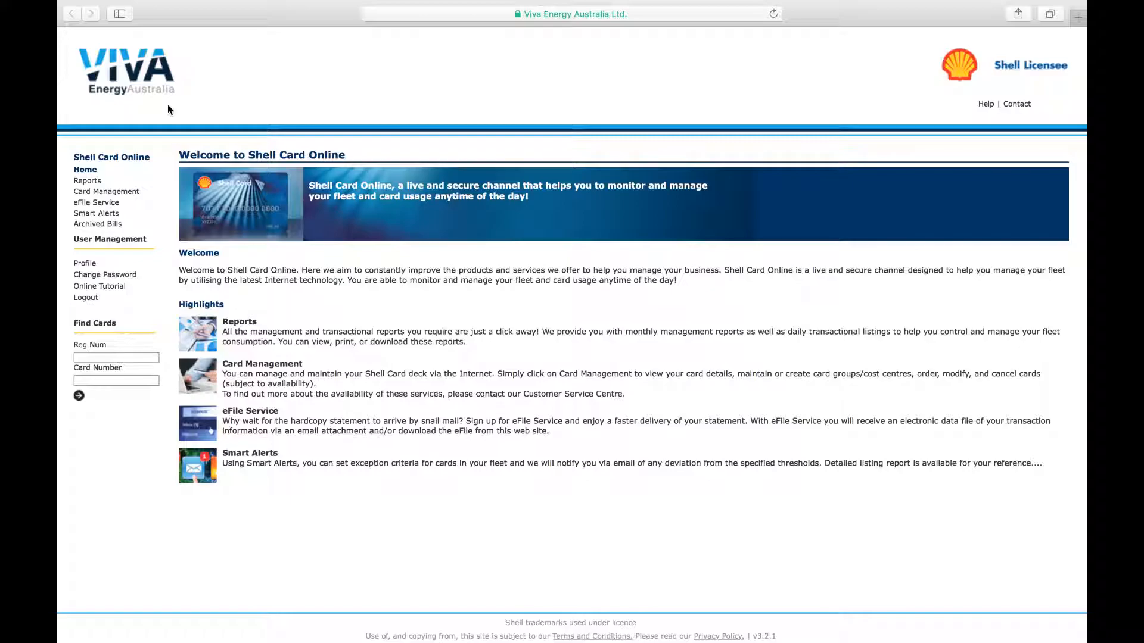
mouse_move(105, 206)
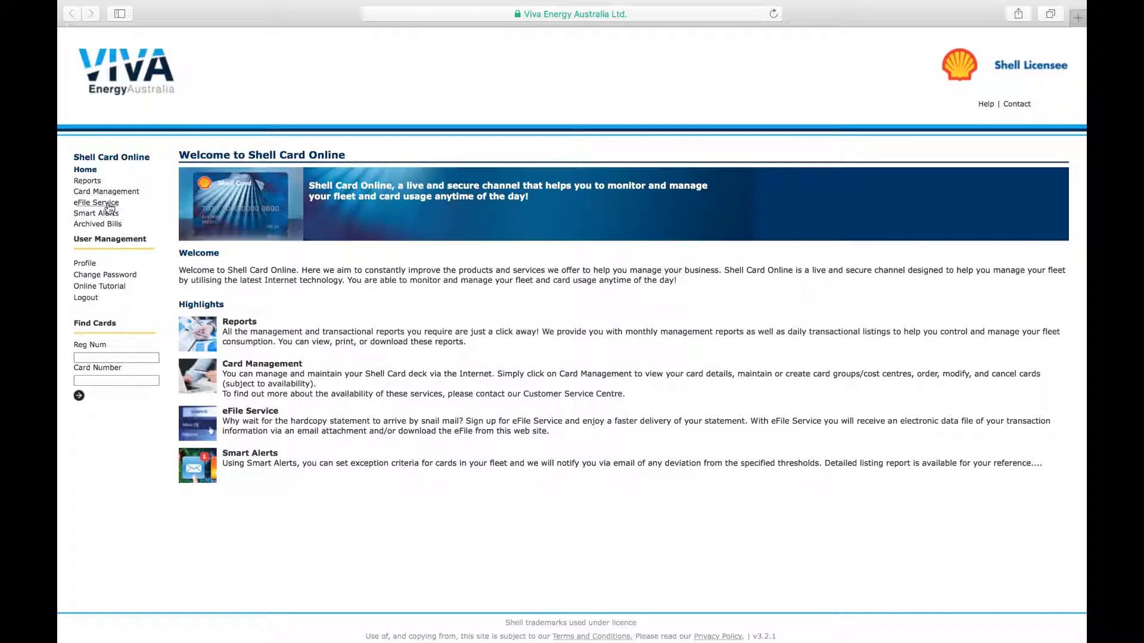
left_click(95, 214)
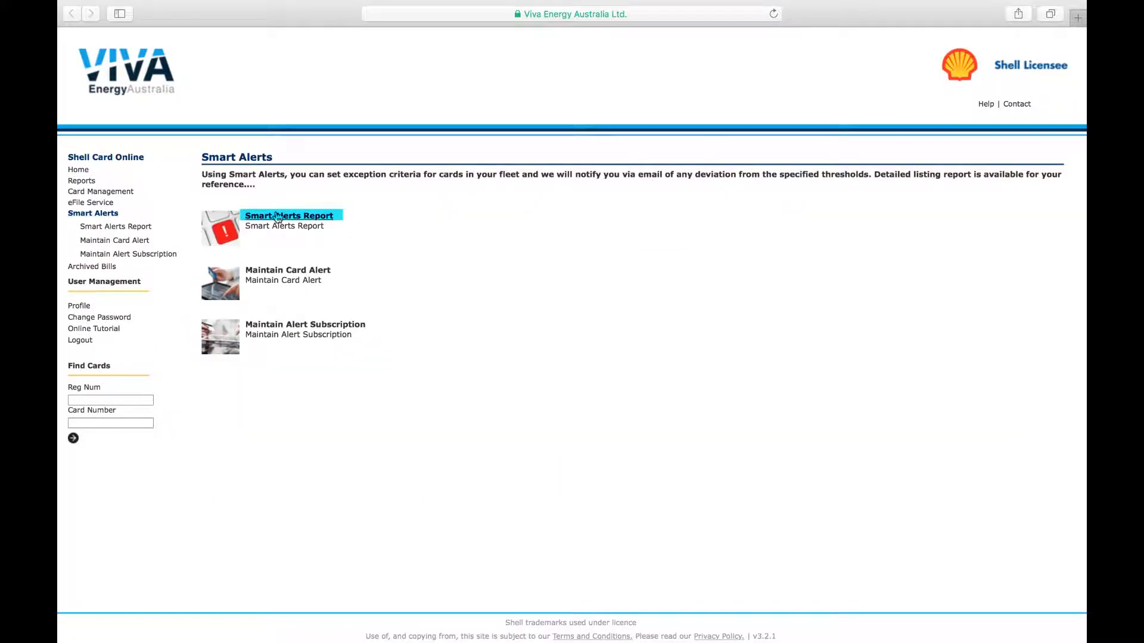
Set Smart Alerts Report criteria: FINANCE DEPARTMENT, Incorrect/Missing Odometer, triggered from 01-May-2017.
left_click(288, 216)
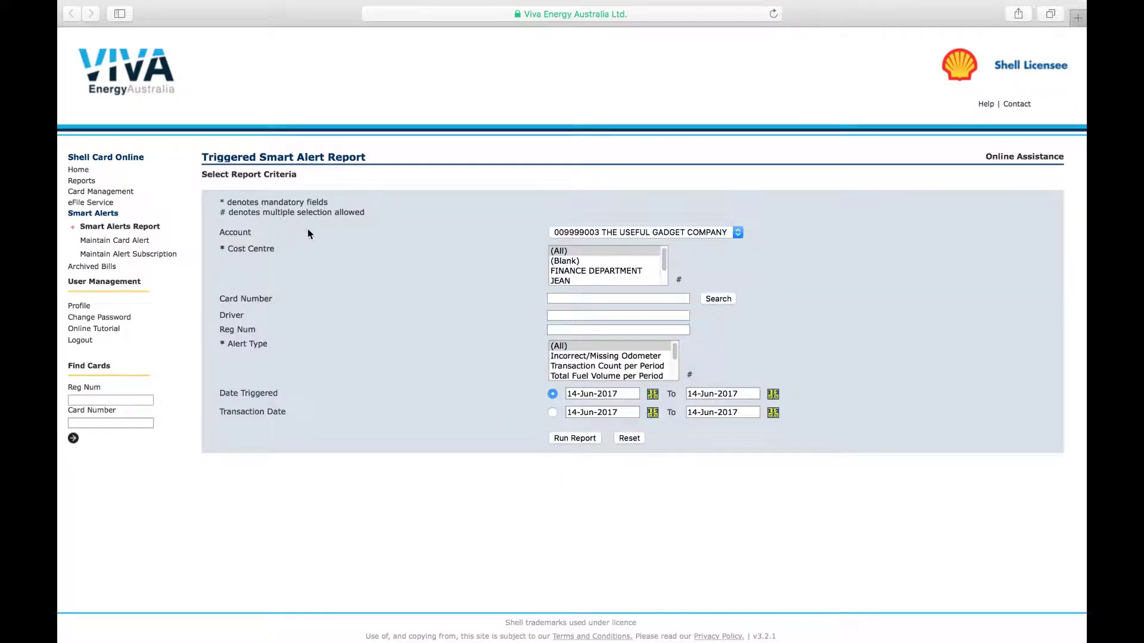
mouse_move(418, 244)
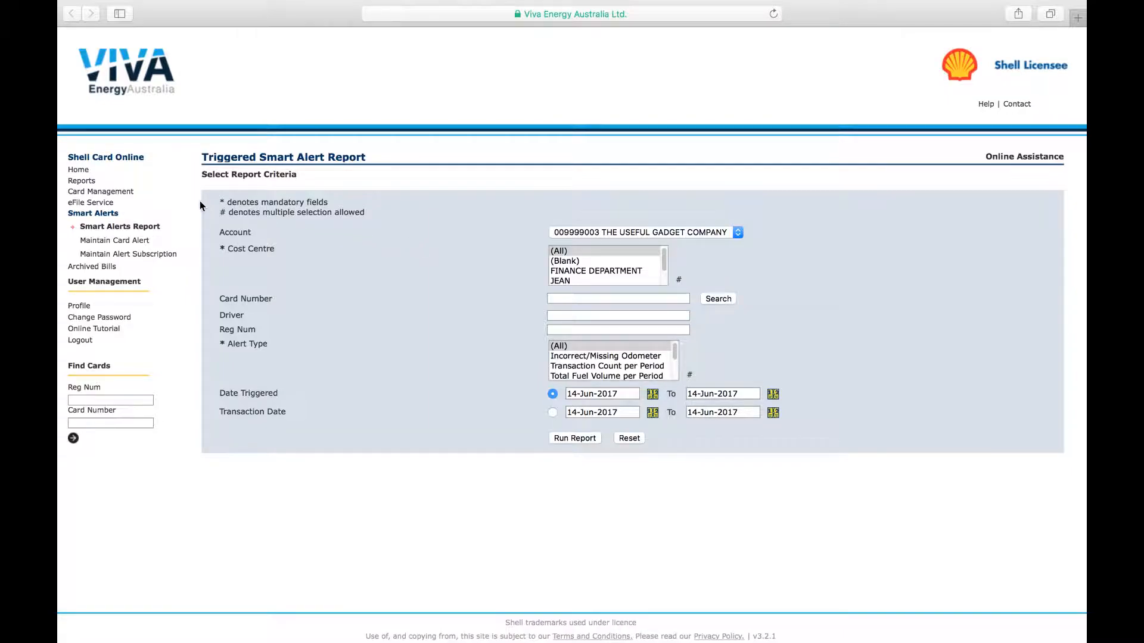
mouse_move(324, 233)
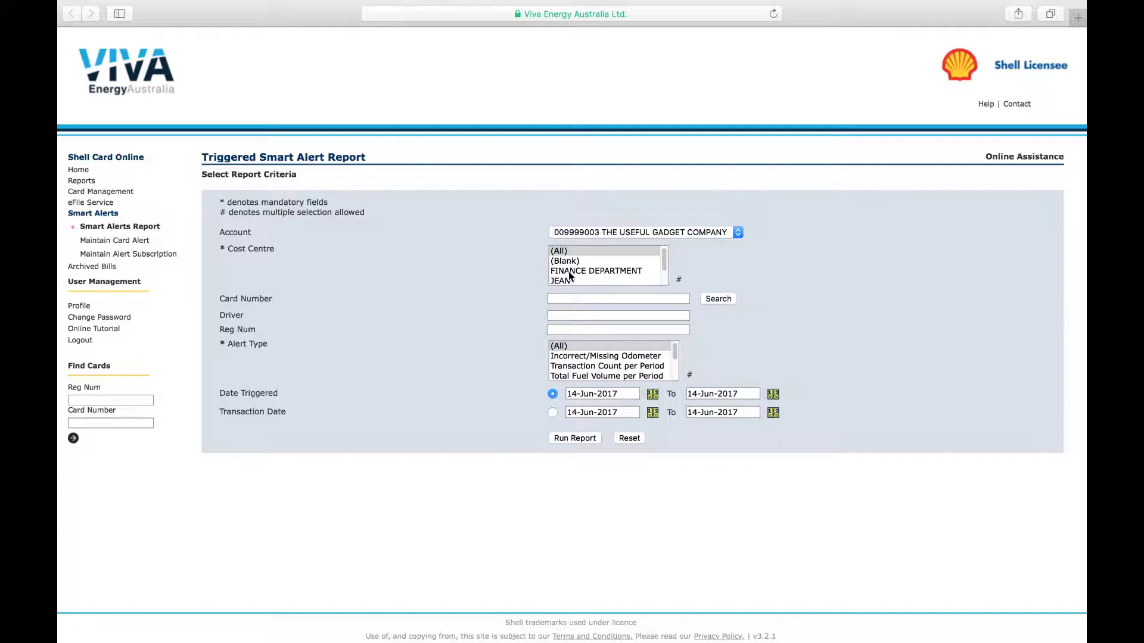
left_click(596, 270)
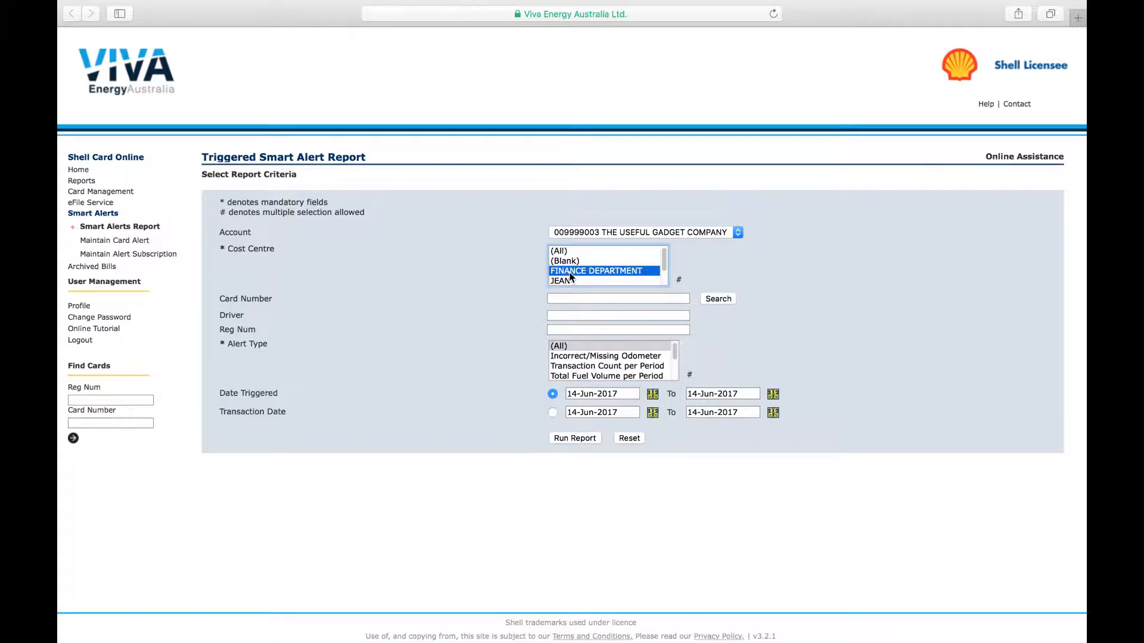
left_click(605, 355)
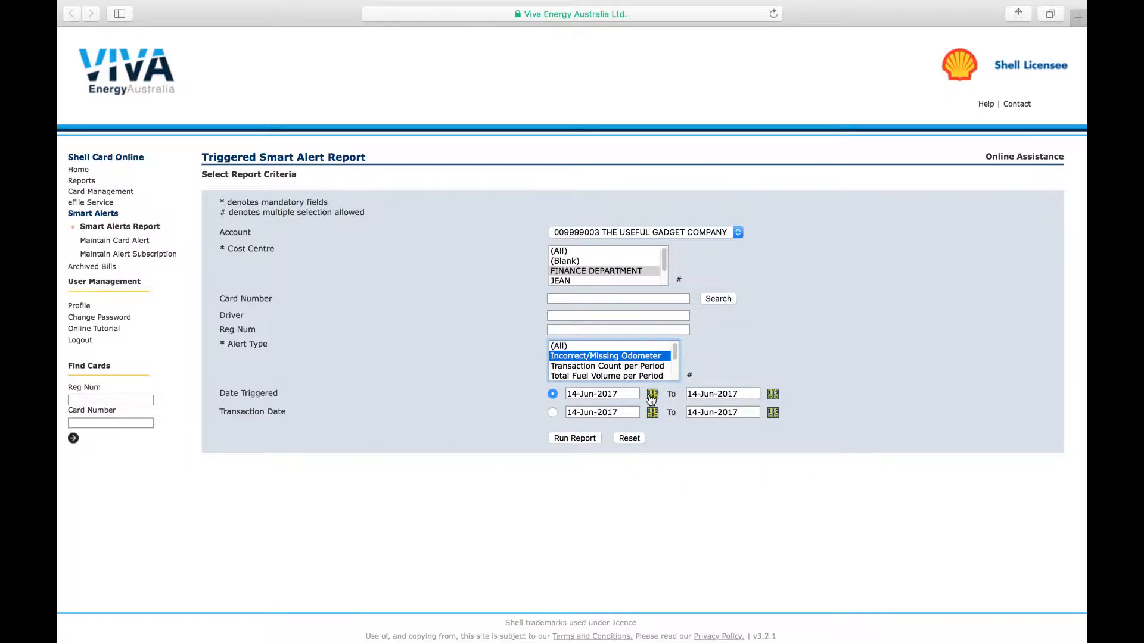
left_click(652, 394)
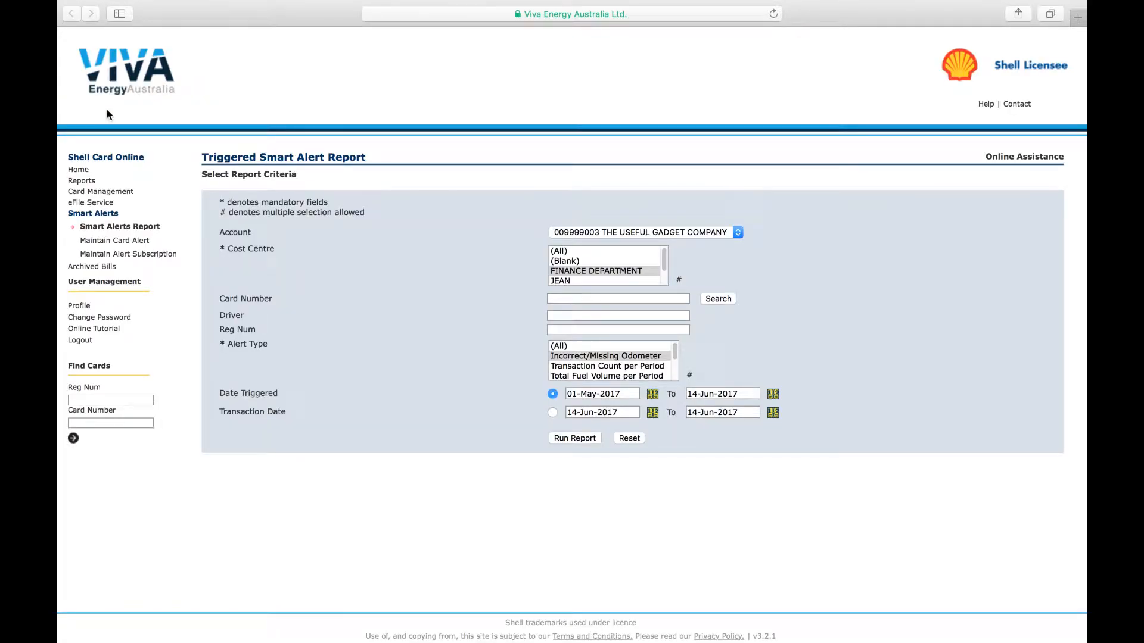
mouse_move(574, 437)
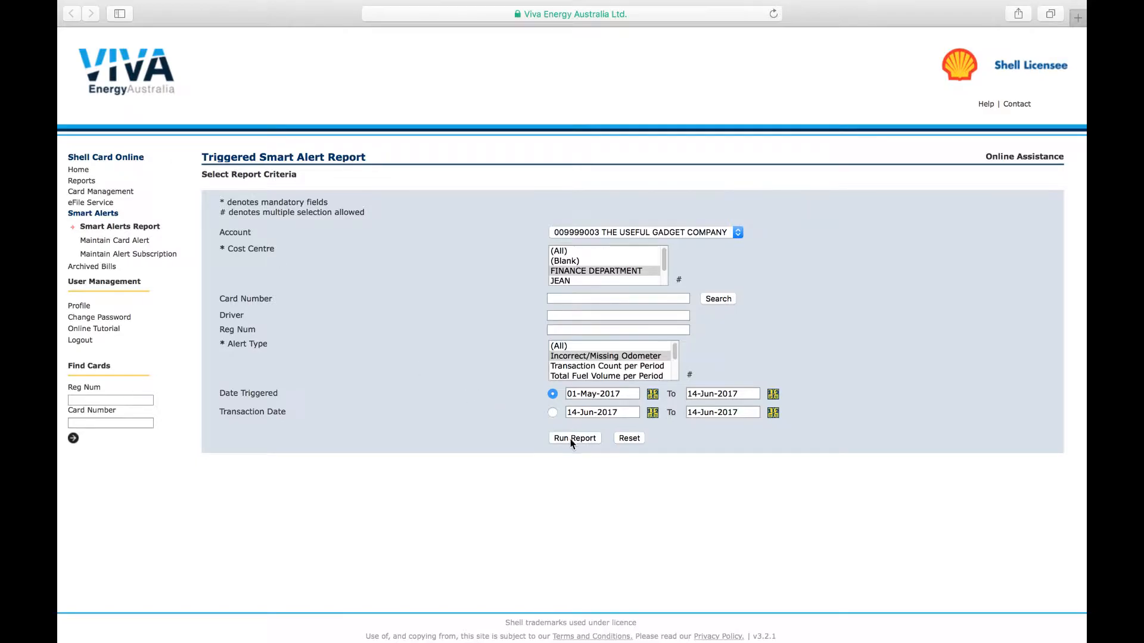
Run the Triggered Alerts report listing the Finance card's Incorrect/Missing Odometer alerts.
left_click(574, 437)
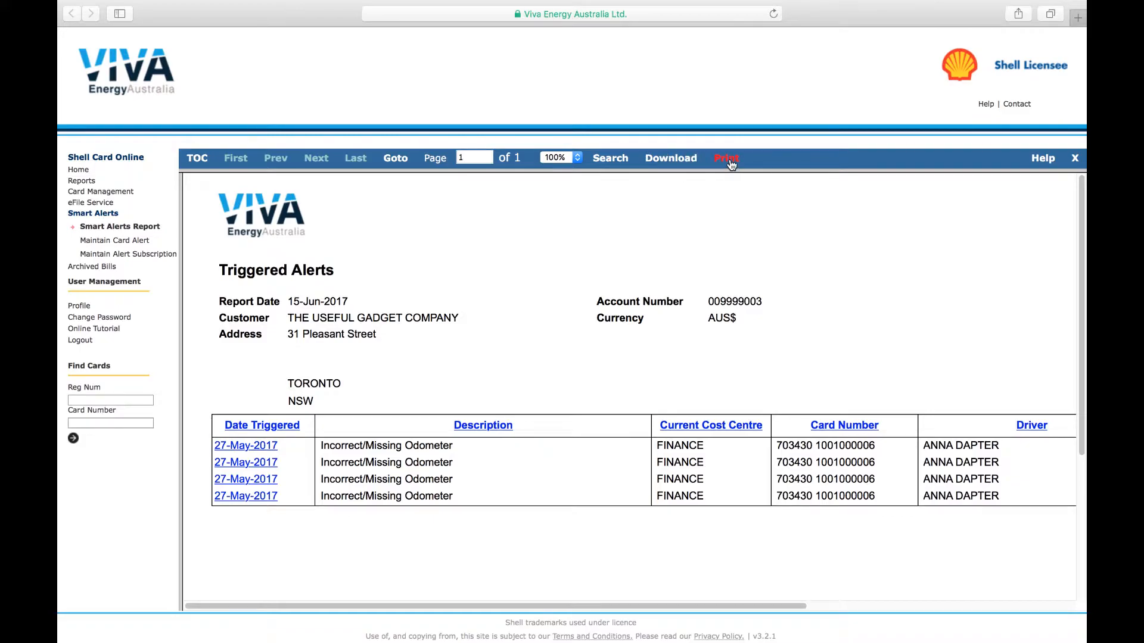
mouse_move(726, 193)
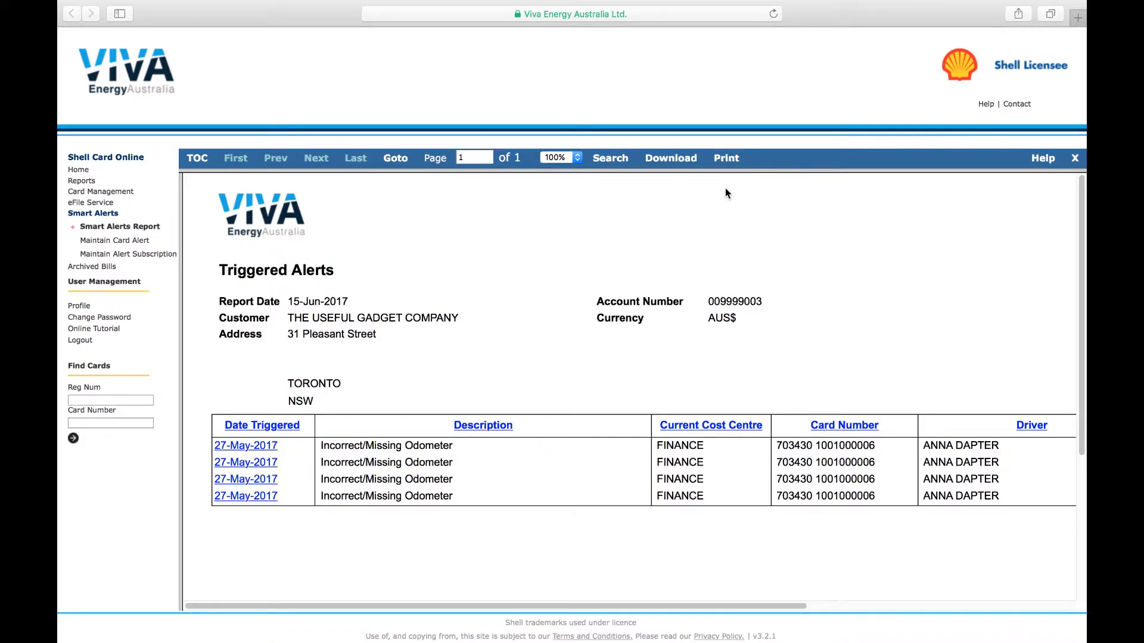